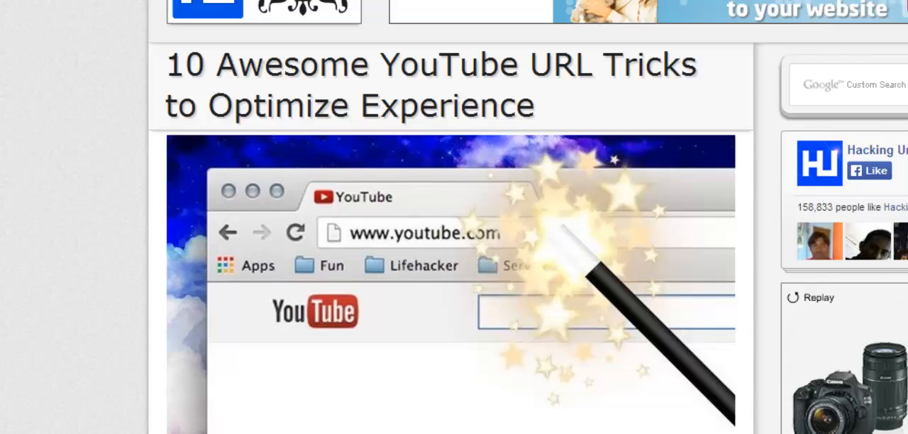
# Scroll from the article title past the header image down to tricks 1–3 on HD quality and embedding
pyautogui.scroll(-3)
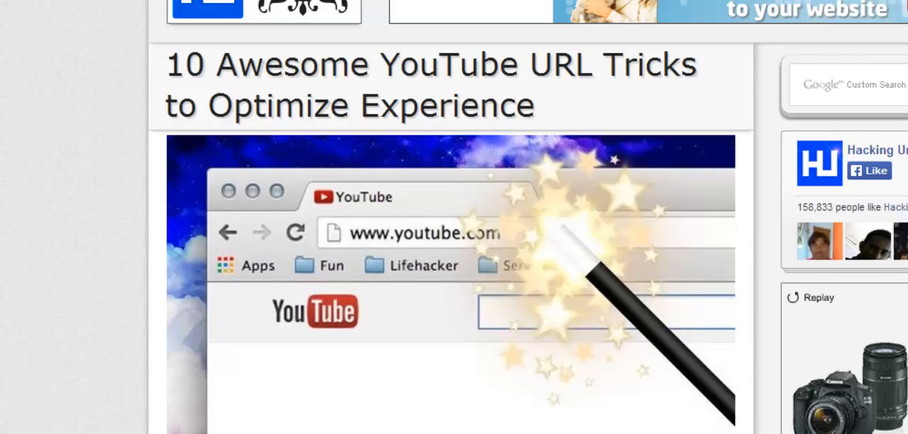
pyautogui.scroll(-3)
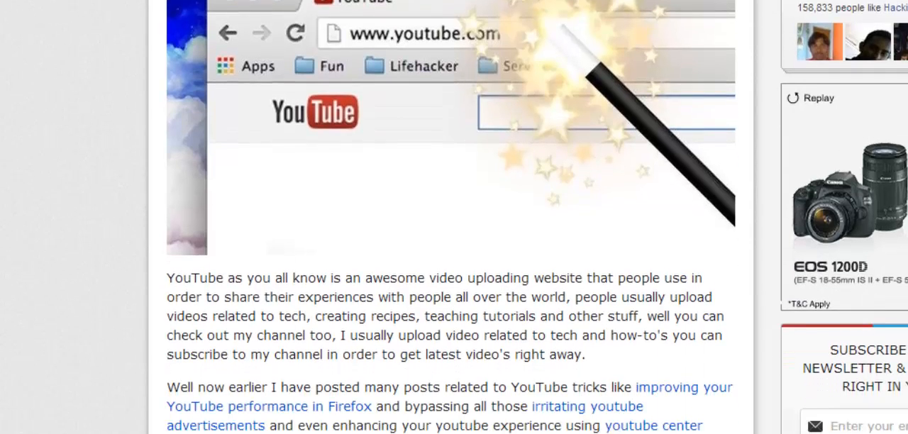
pyautogui.scroll(-3)
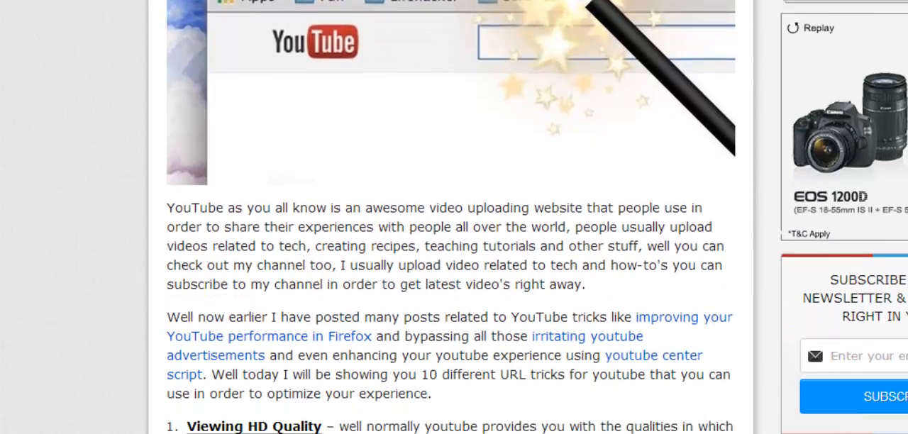
pyautogui.scroll(-3)
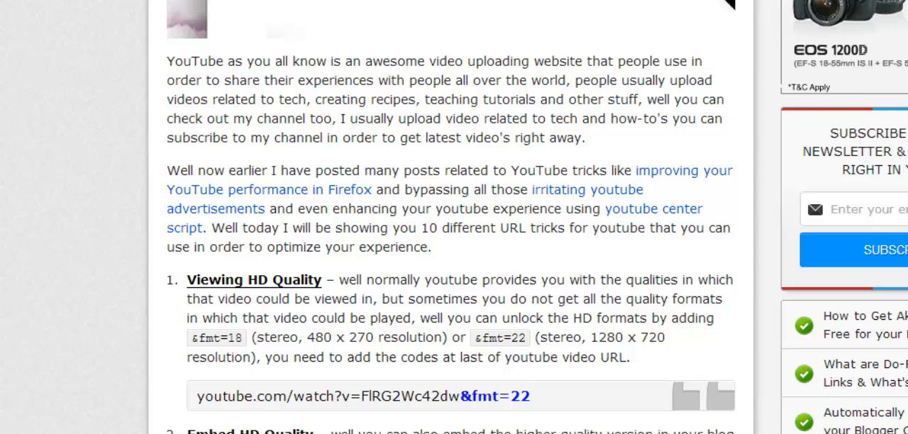
pyautogui.scroll(-3)
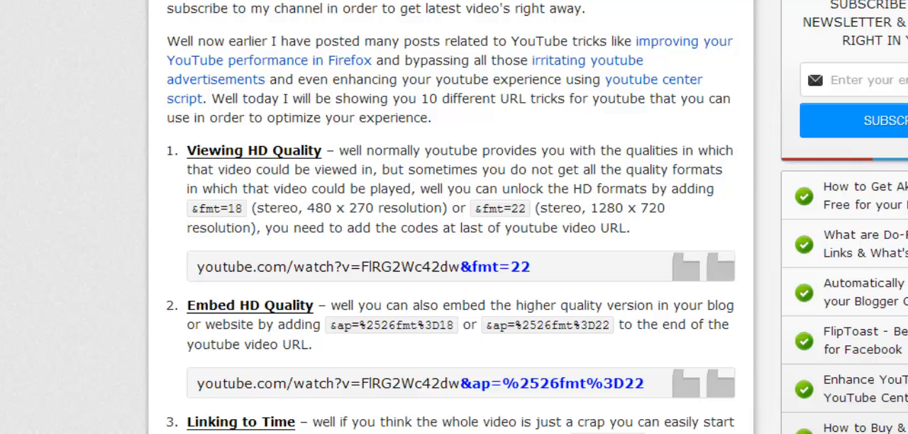
pyautogui.scroll(-3)
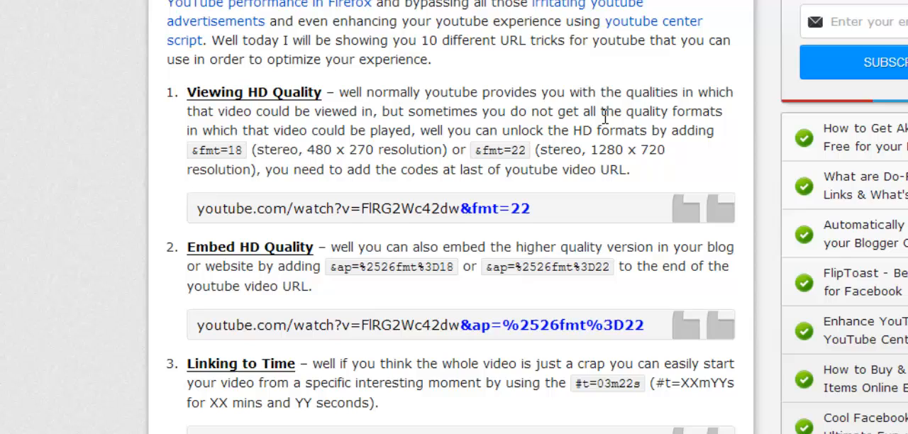
pyautogui.moveTo(482, 196)
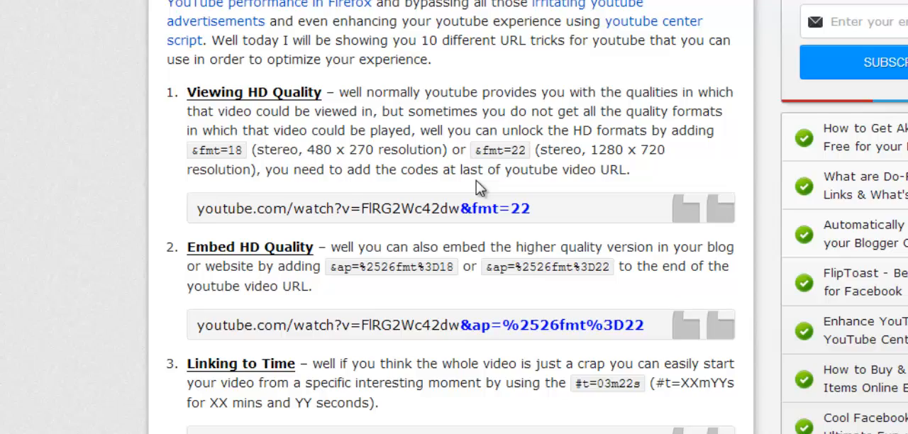
pyautogui.scroll(-3)
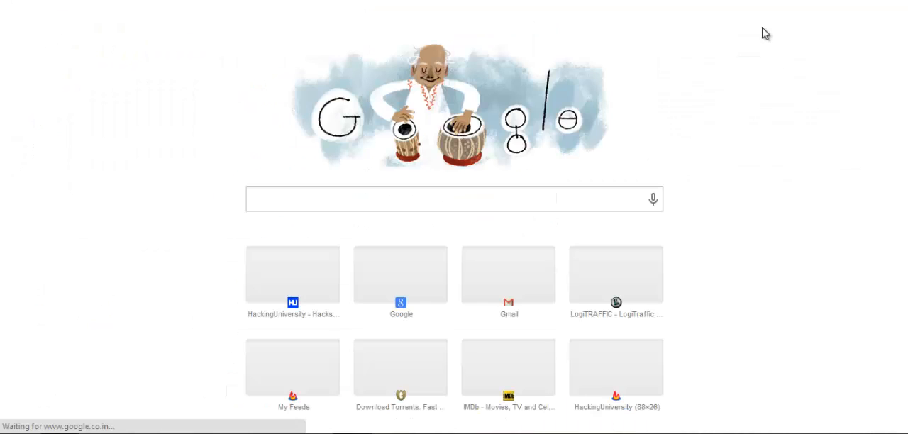
# Reach YouTube via the Google apps launcher and note the &fmt=18 HD quality code
pyautogui.click(777, 20)
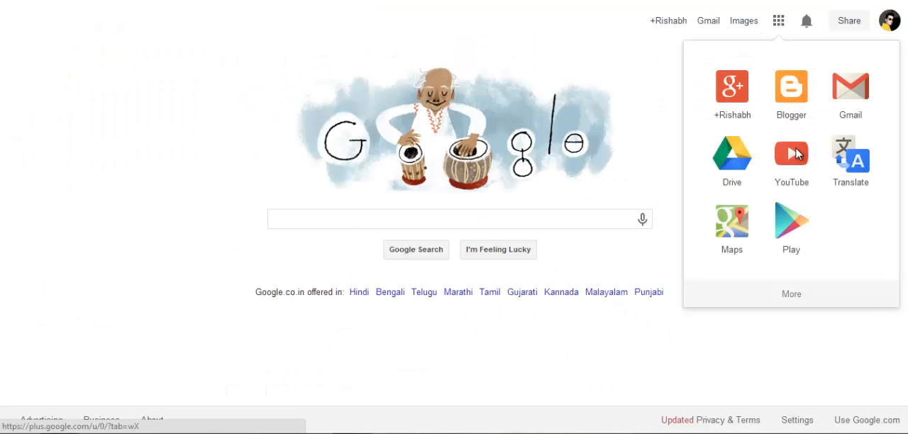
pyautogui.click(791, 152)
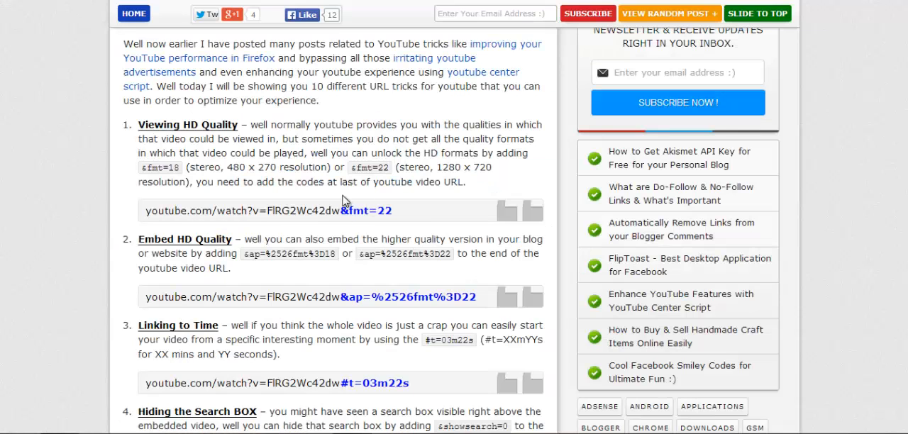
pyautogui.doubleClick(159, 167)
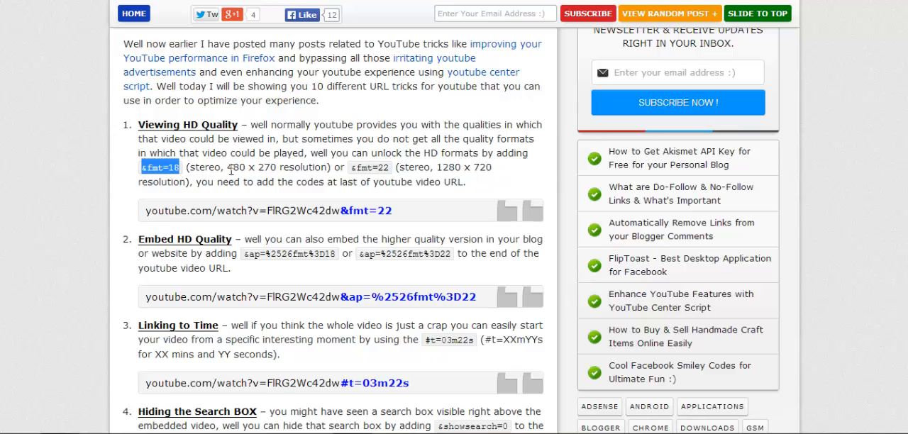
pyautogui.moveTo(352, 170)
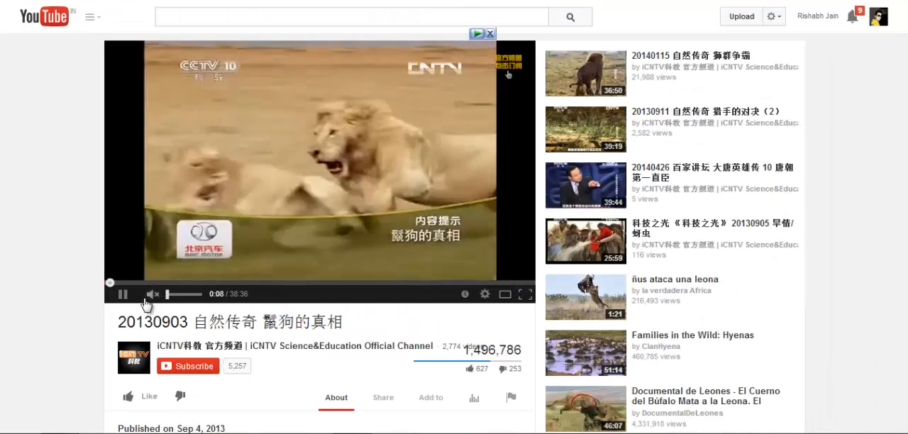
# Play a video and pick up the &fmt=22 code to test against its playback quality settings
pyautogui.click(122, 294)
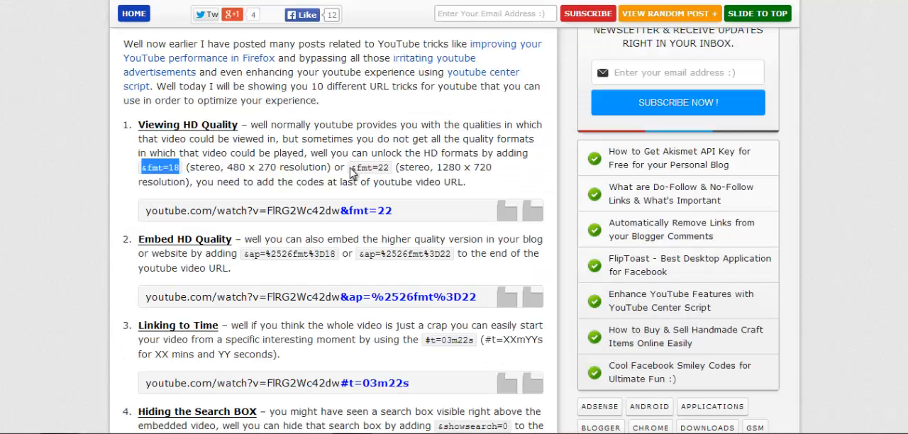
pyautogui.doubleClick(369, 167)
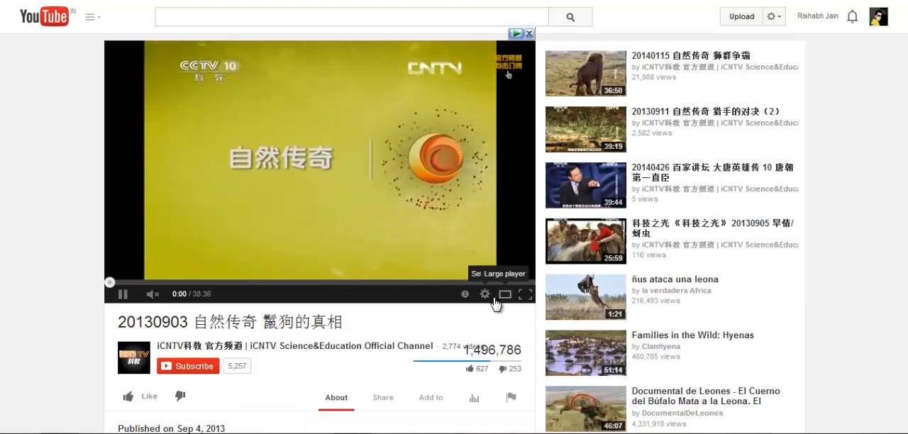
pyautogui.click(485, 294)
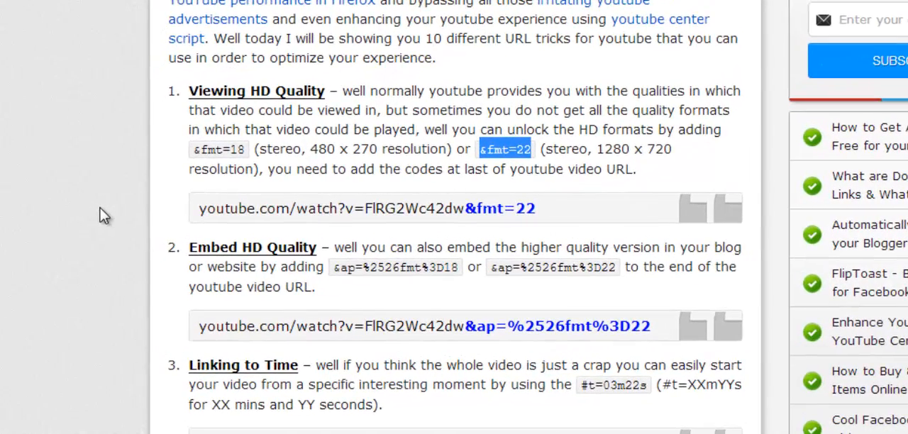
pyautogui.moveTo(65, 258)
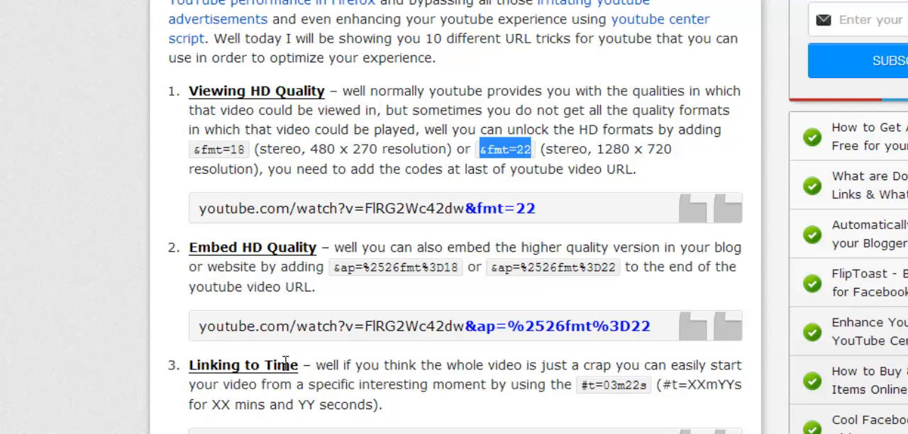
pyautogui.moveTo(199, 327); pyautogui.dragTo(449, 326)
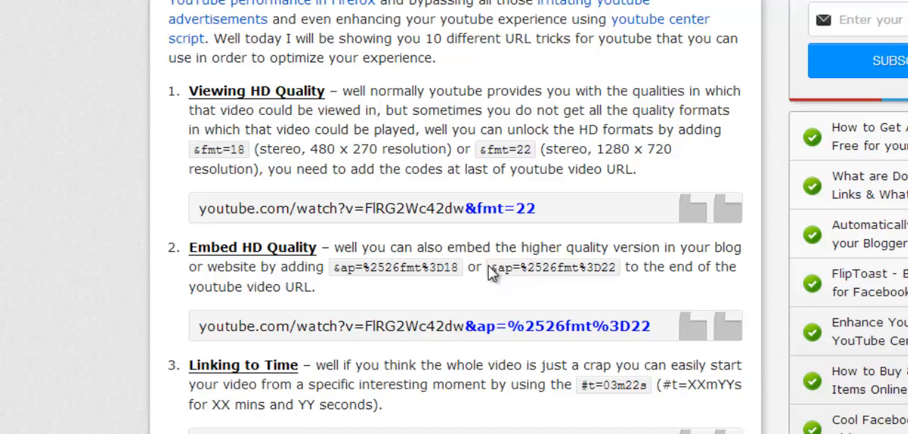
pyautogui.moveTo(471, 323)
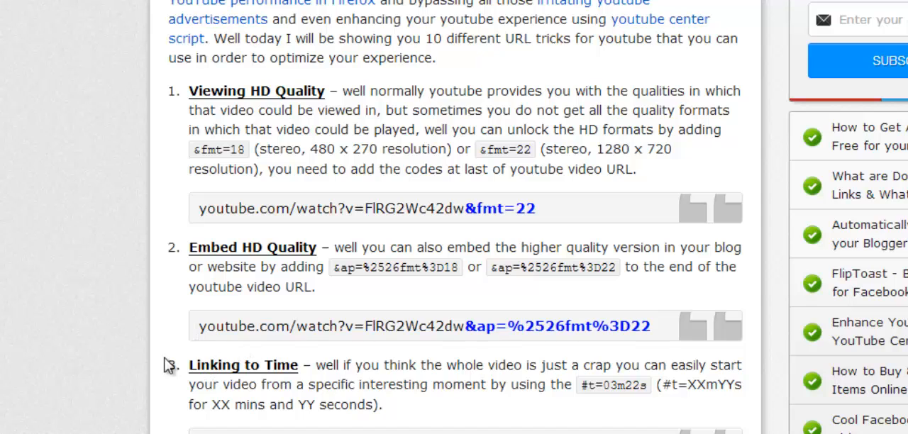
# Scroll to the Linking to Time trick and point out the #t time parameter in the example URL
pyautogui.scroll(-3)
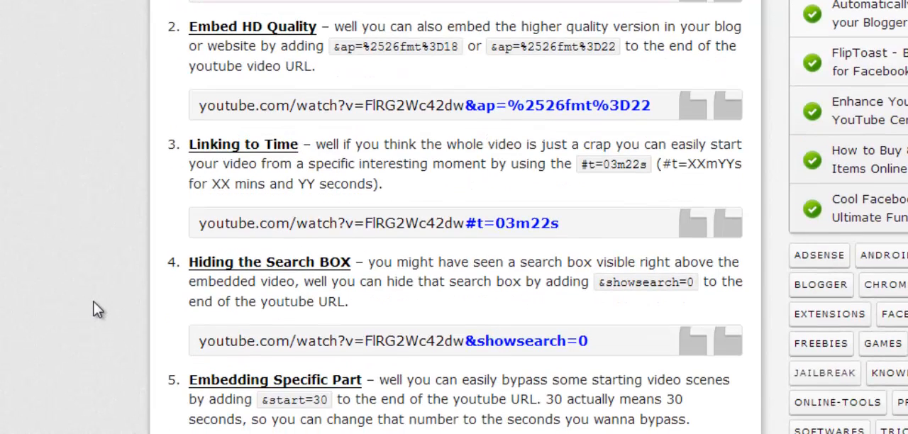
pyautogui.moveTo(173, 348)
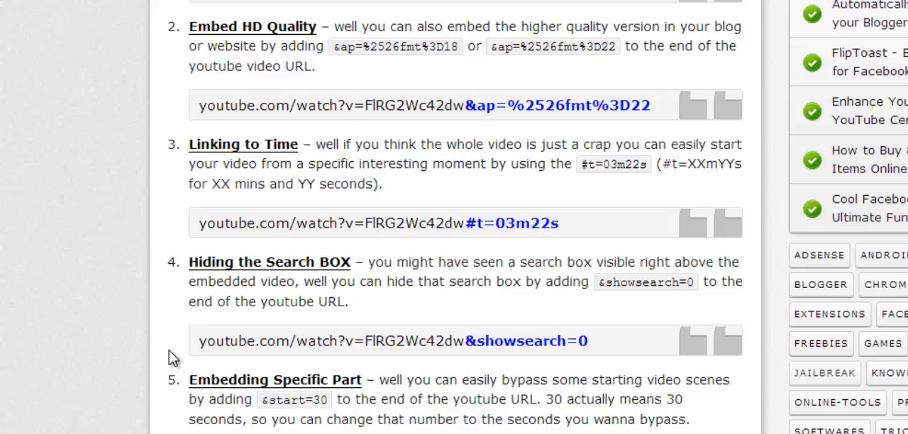
pyautogui.moveTo(636, 210)
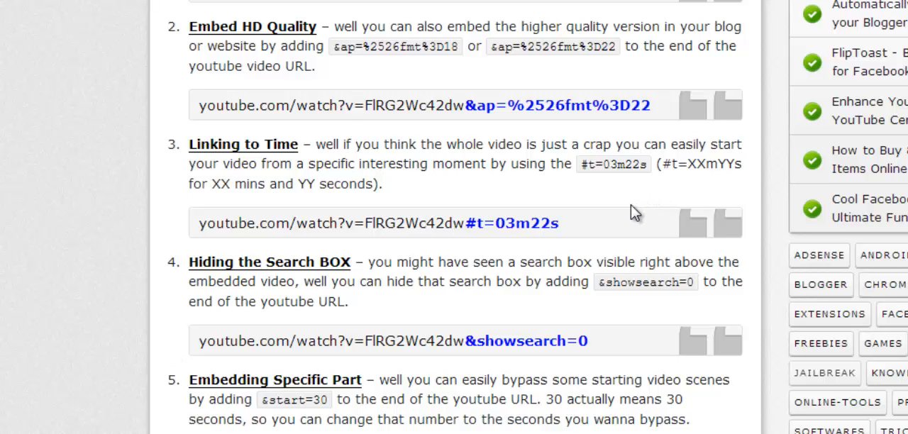
pyautogui.doubleClick(481, 223)
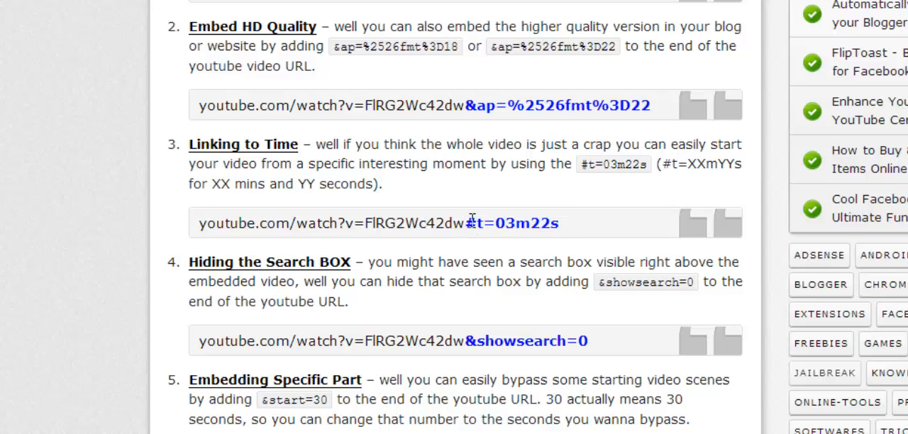
pyautogui.doubleClick(474, 223)
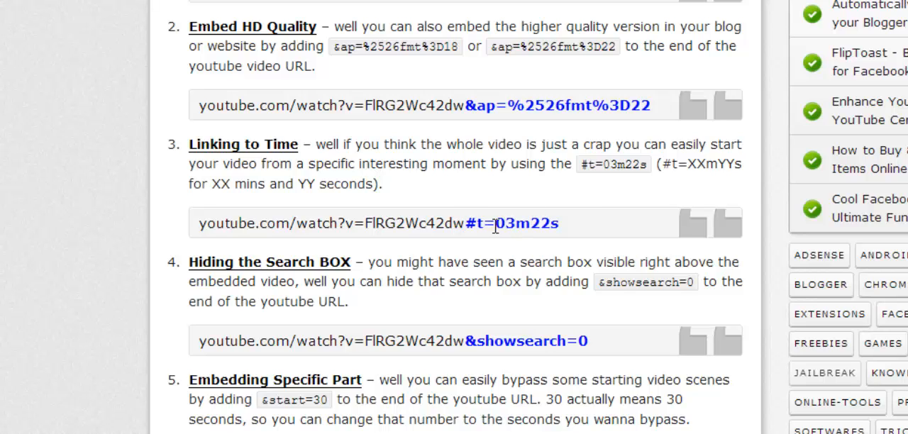
# Highlight the 03m22s start-time value in #t=03m22s, then continue toward the search box trick
pyautogui.doubleClick(500, 222)
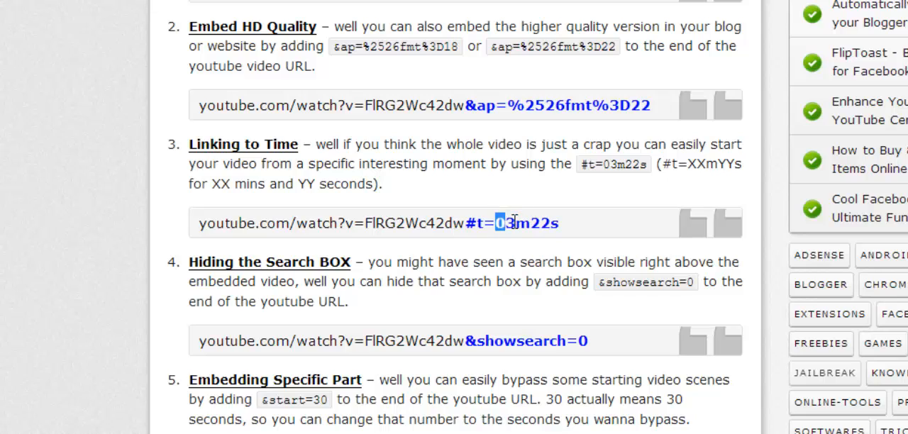
pyautogui.moveTo(497, 223); pyautogui.dragTo(528, 222)
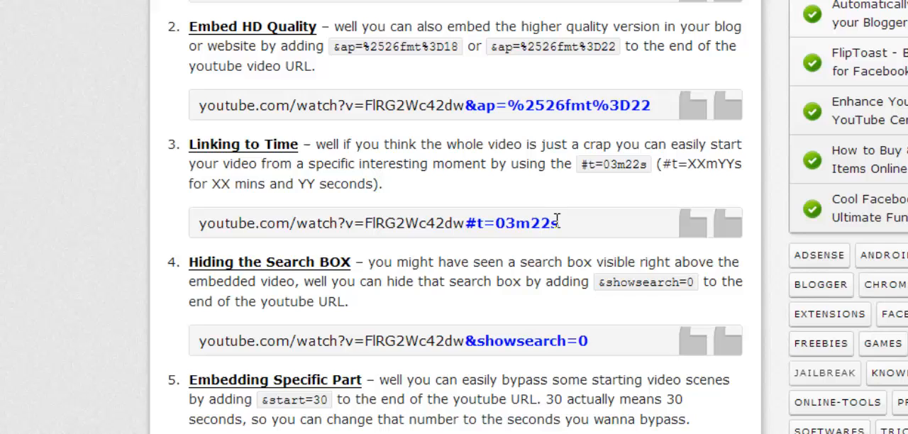
pyautogui.moveTo(516, 254)
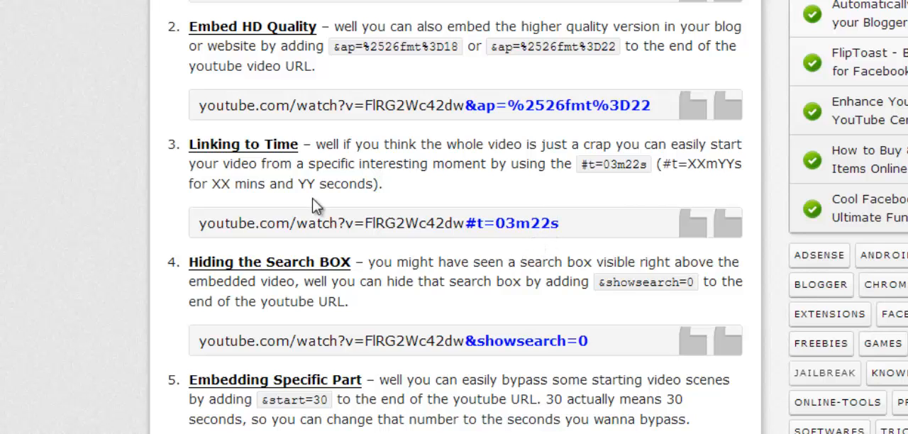
pyautogui.scroll(-3)
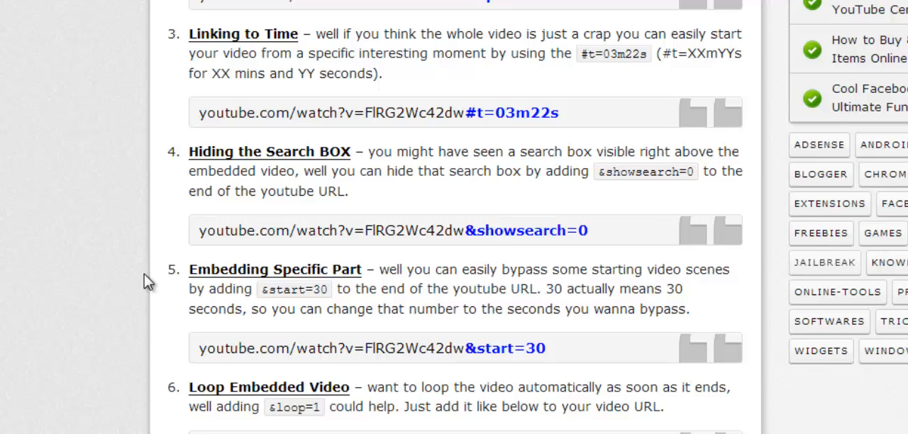
pyautogui.moveTo(335, 250)
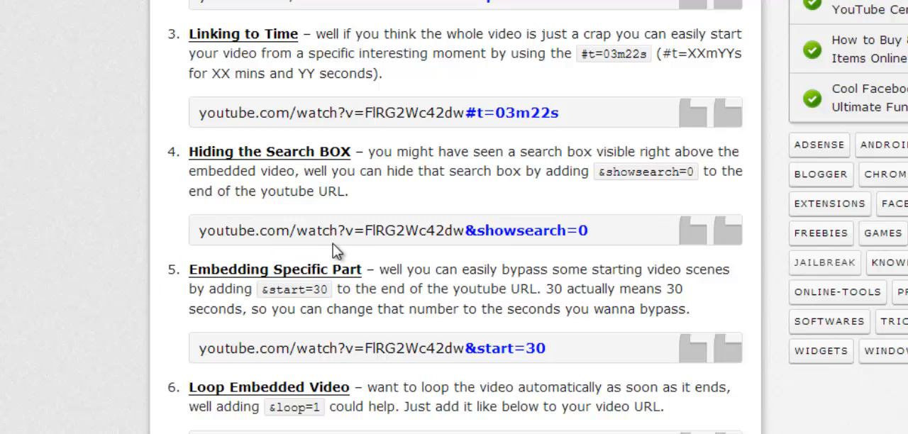
pyautogui.moveTo(199, 230); pyautogui.dragTo(419, 230)
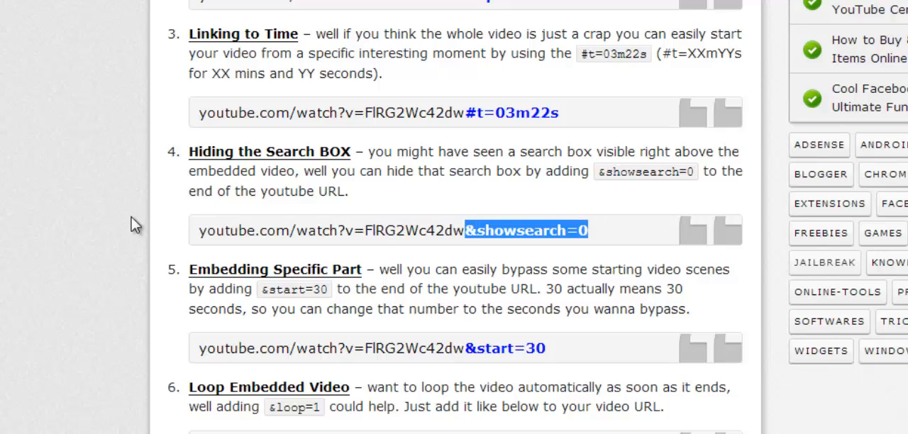
pyautogui.scroll(-3)
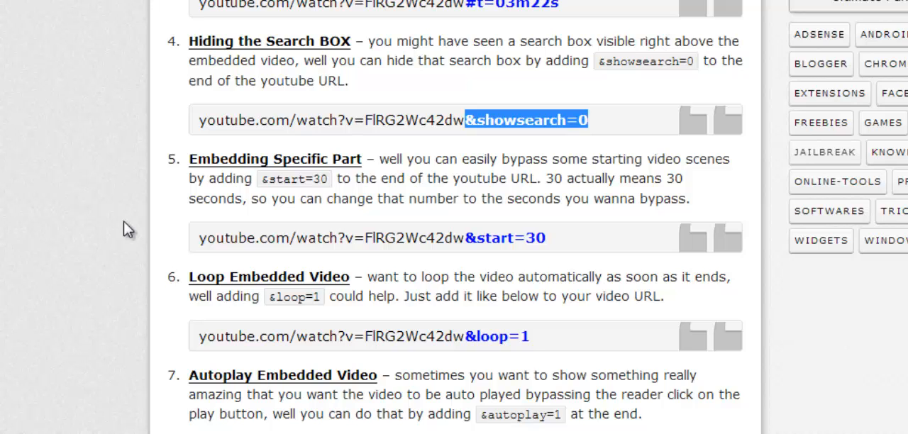
pyautogui.moveTo(172, 264)
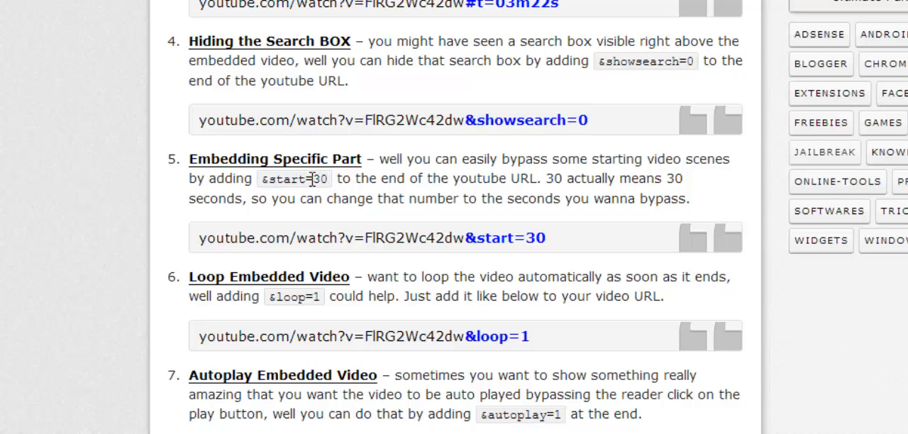
pyautogui.doubleClick(518, 238)
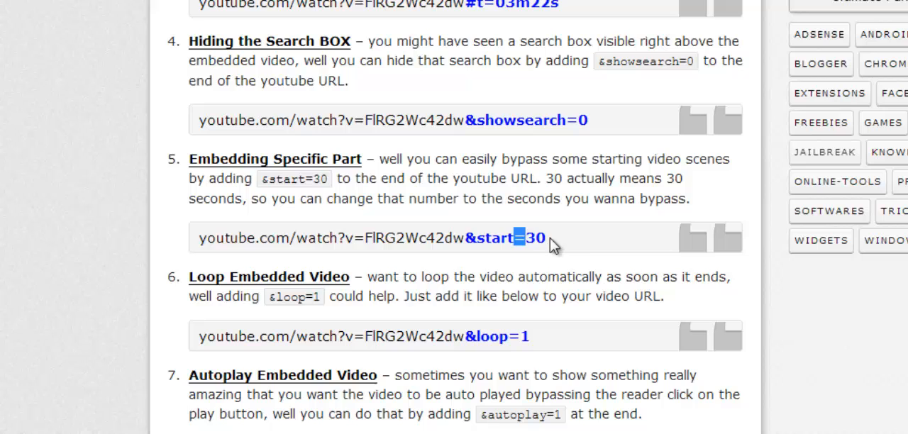
pyautogui.moveTo(539, 238); pyautogui.dragTo(415, 238)
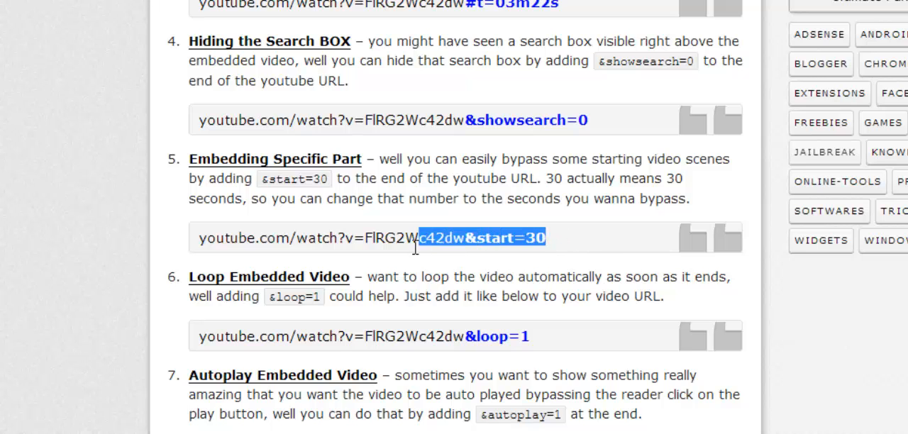
pyautogui.click(284, 227)
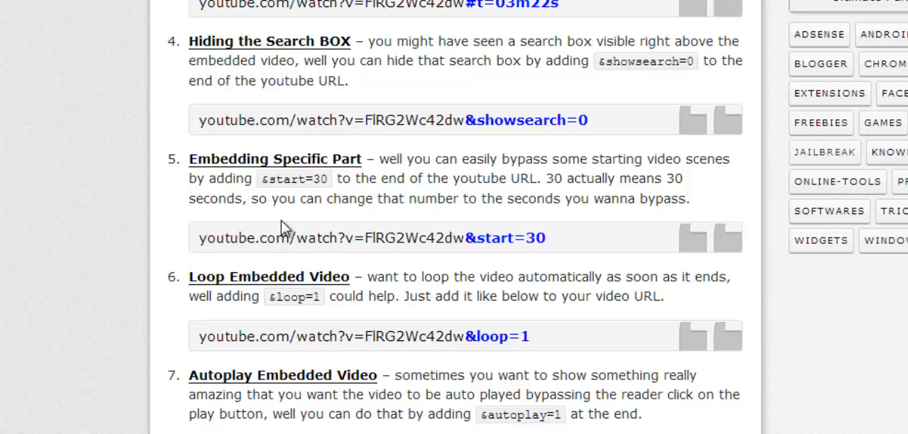
pyautogui.moveTo(167, 187)
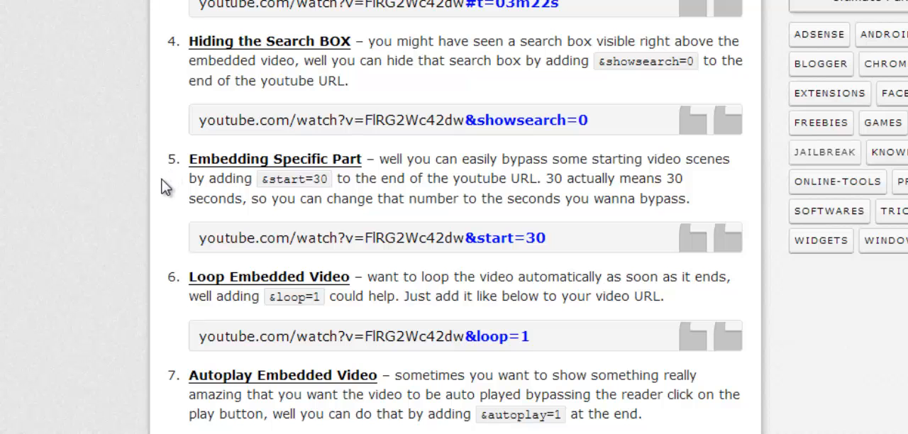
pyautogui.scroll(-3)
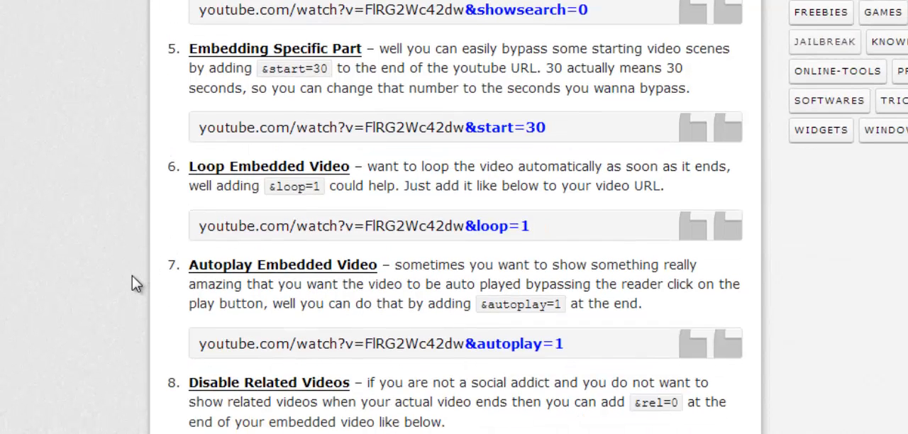
pyautogui.scroll(-3)
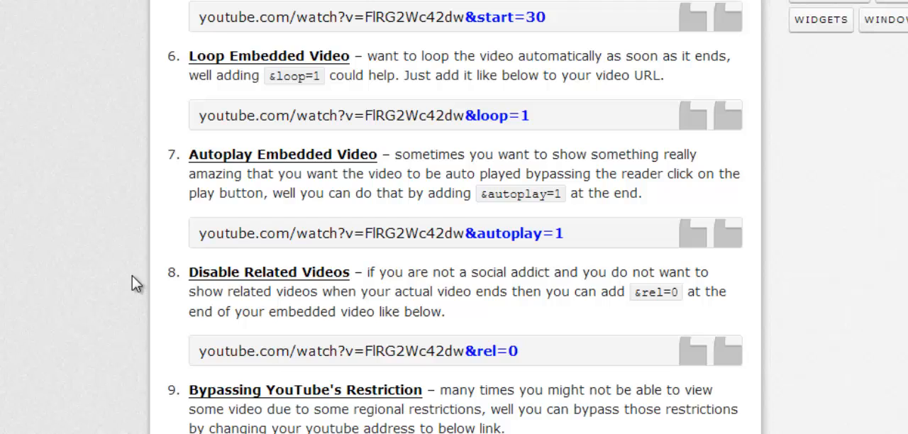
pyautogui.moveTo(348, 169)
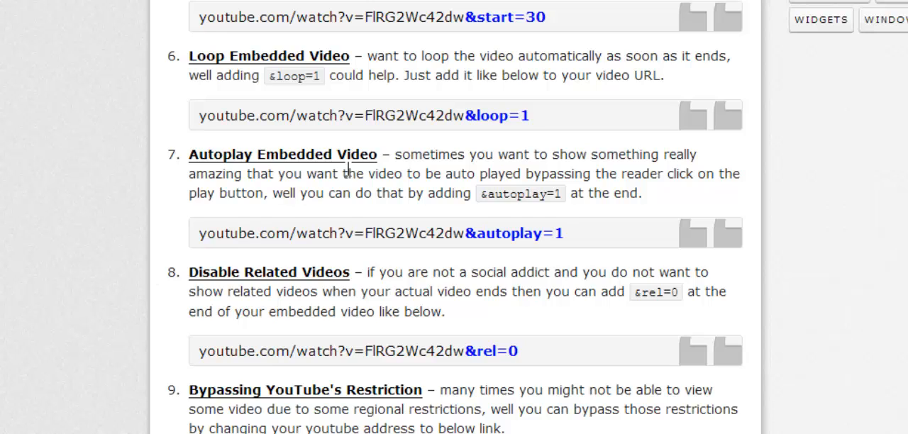
pyautogui.doubleClick(497, 115)
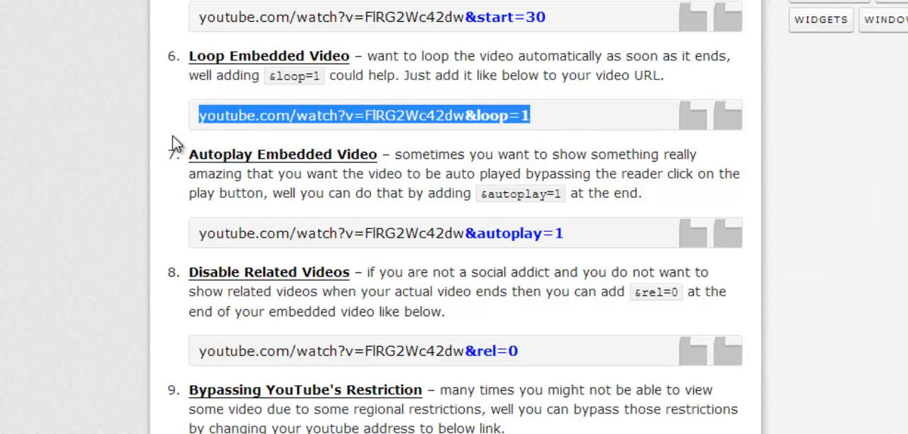
pyautogui.moveTo(167, 183)
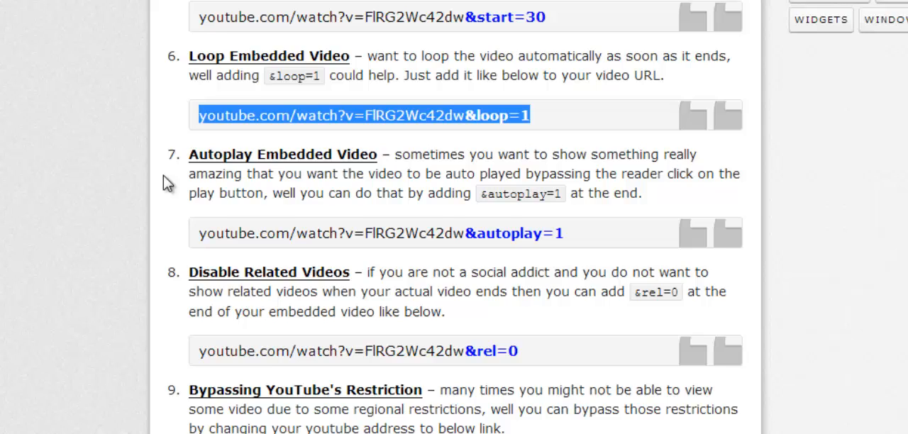
pyautogui.scroll(-3)
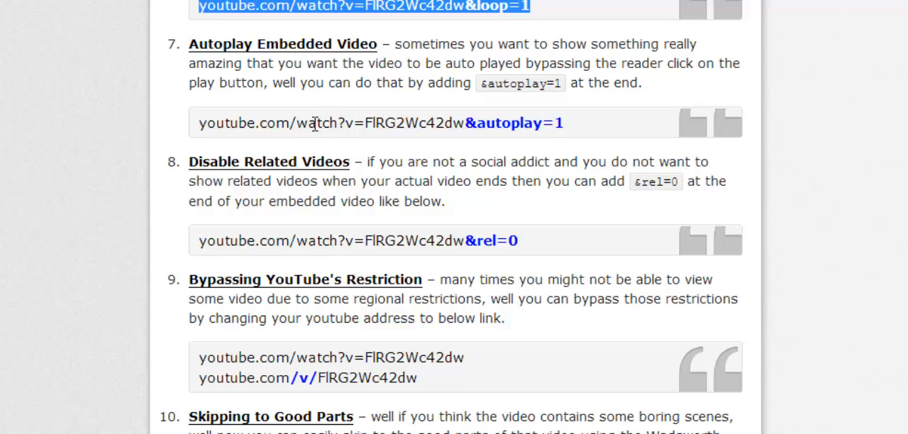
pyautogui.moveTo(502, 122); pyautogui.dragTo(565, 122)
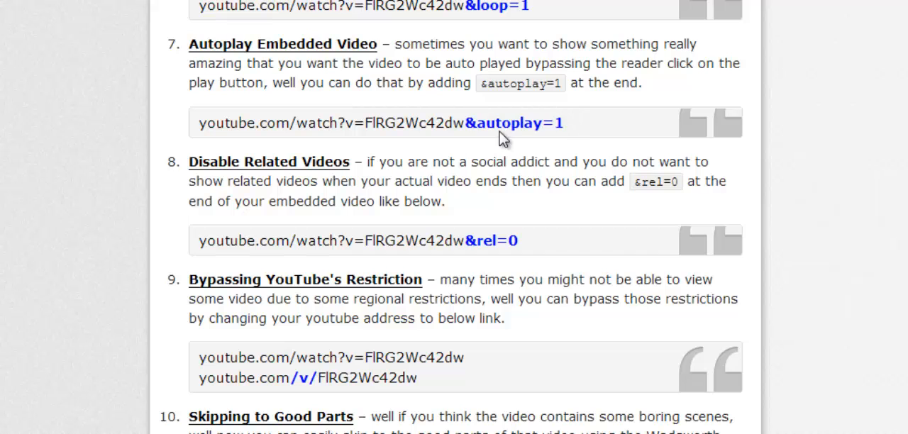
pyautogui.scroll(-3)
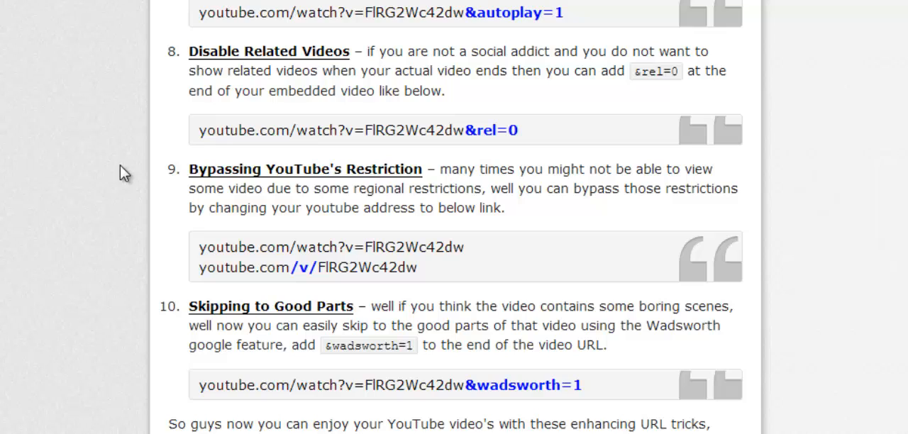
pyautogui.moveTo(240, 94)
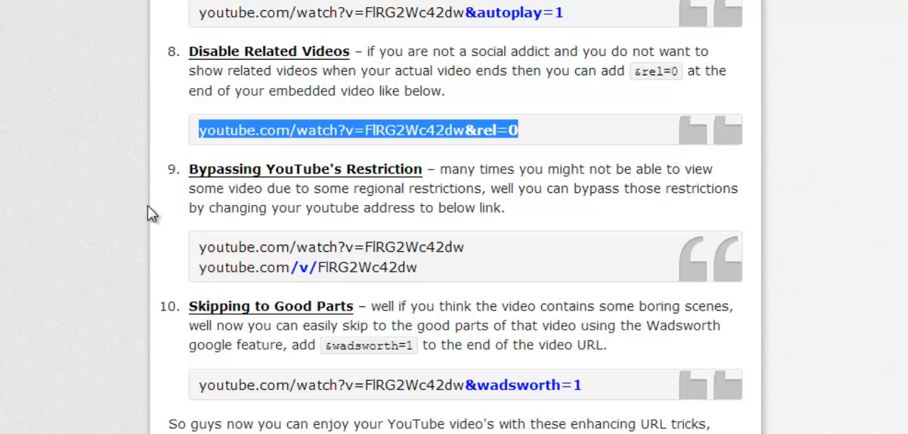
pyautogui.moveTo(115, 296)
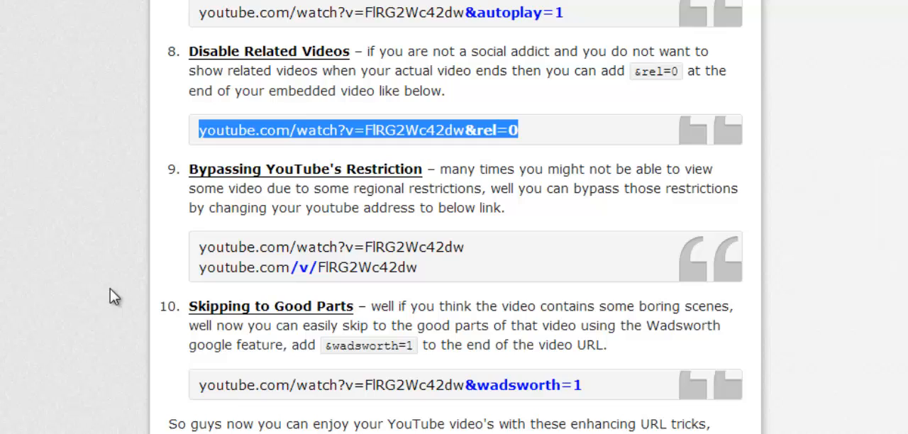
pyautogui.moveTo(125, 291)
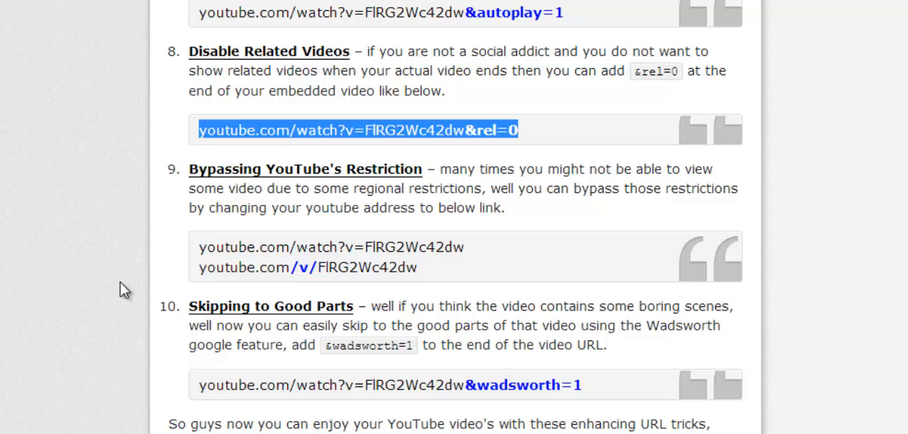
pyautogui.moveTo(116, 293)
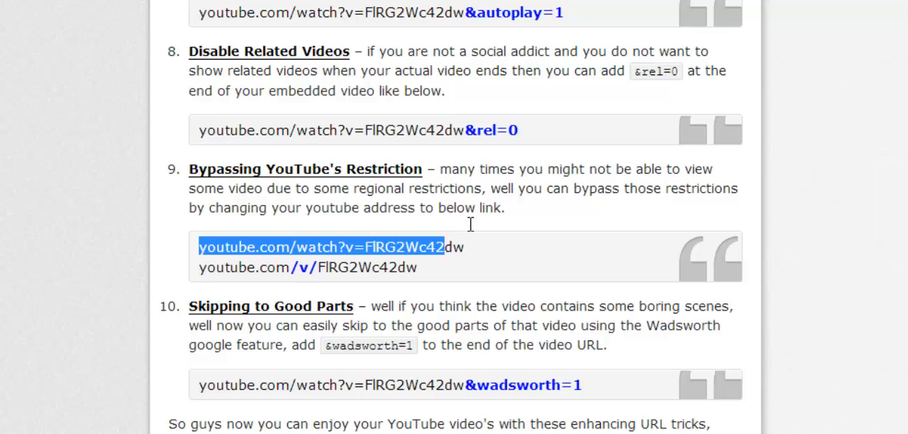
pyautogui.click(291, 247)
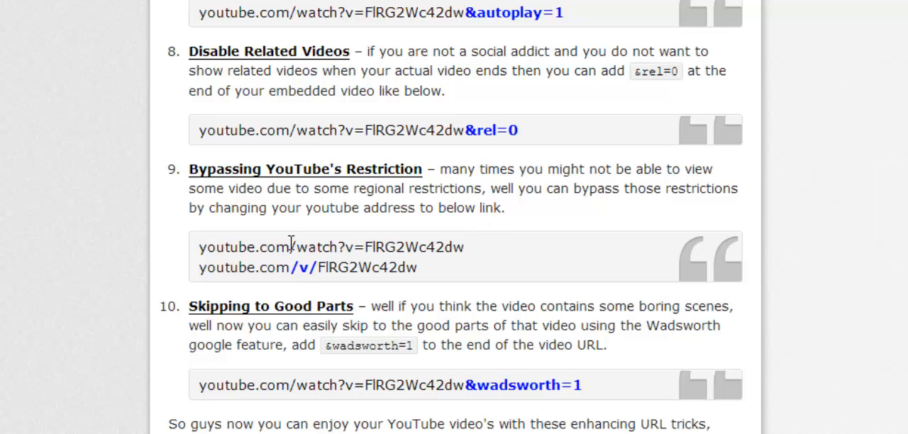
pyautogui.doubleClick(289, 247)
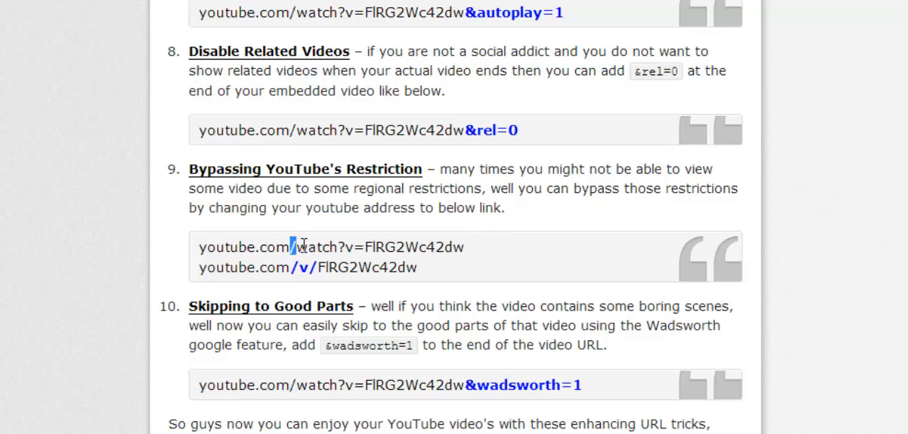
pyautogui.moveTo(292, 247); pyautogui.dragTo(357, 247)
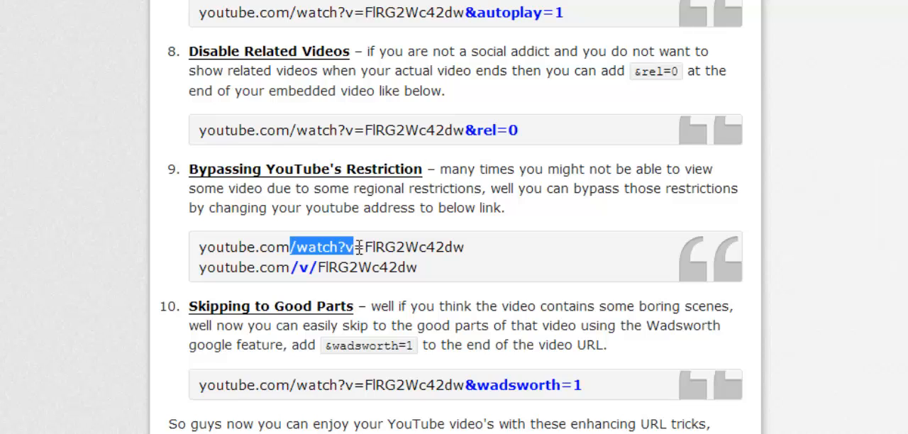
pyautogui.moveTo(341, 244)
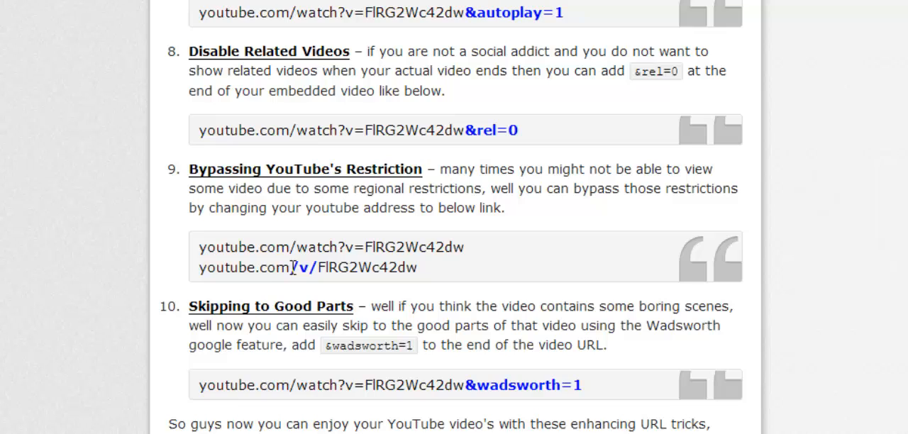
pyautogui.moveTo(426, 268)
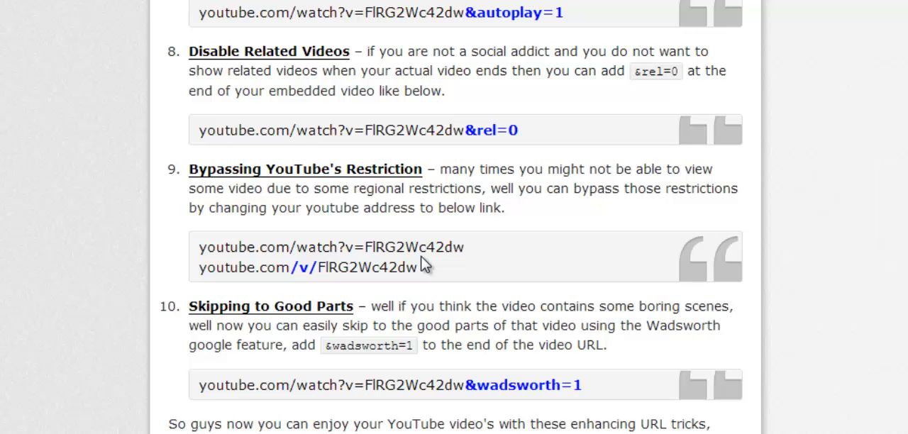
pyautogui.scroll(-3)
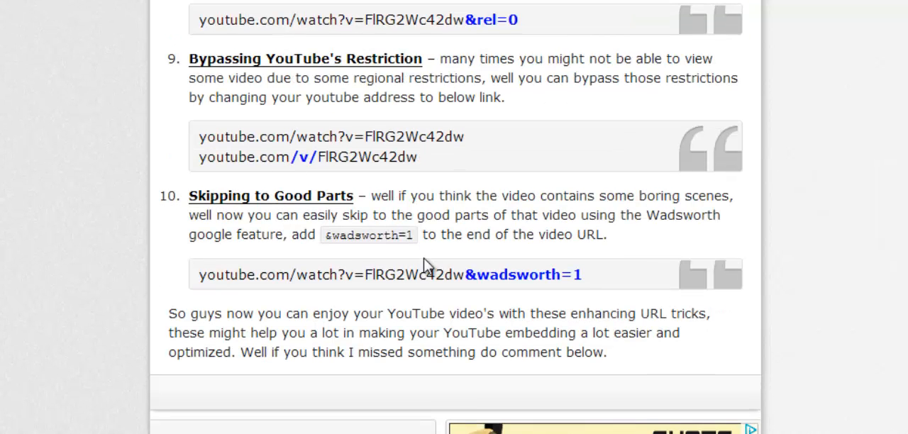
pyautogui.scroll(-3)
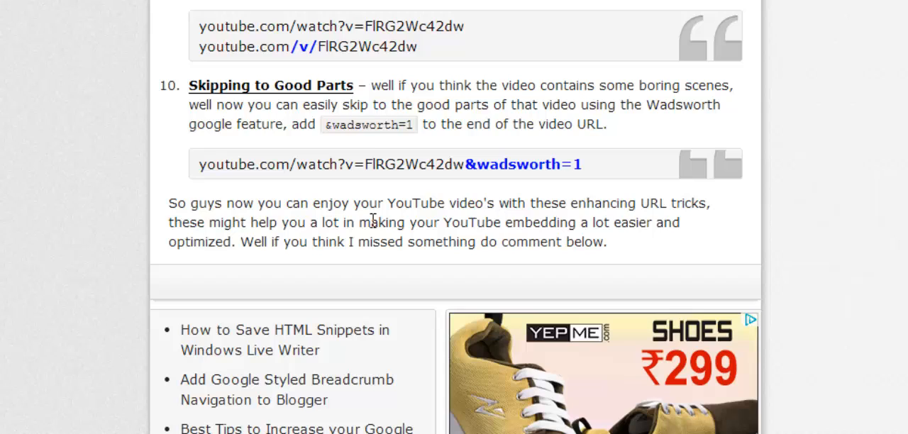
pyautogui.moveTo(358, 149)
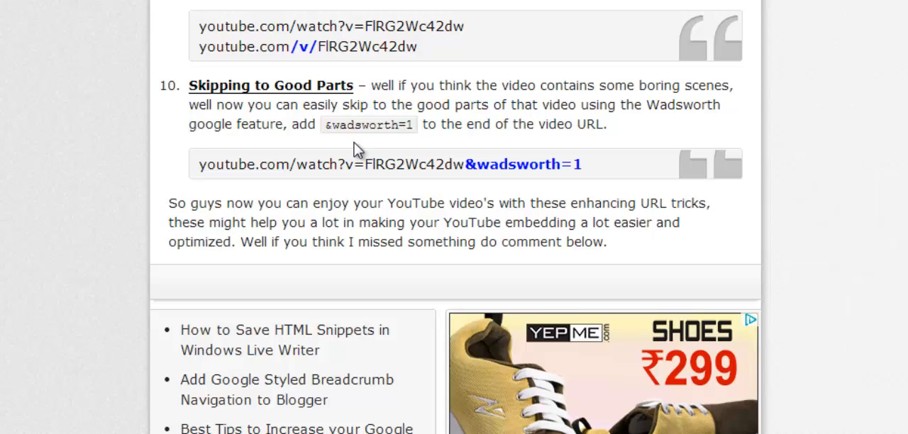
pyautogui.moveTo(361, 155)
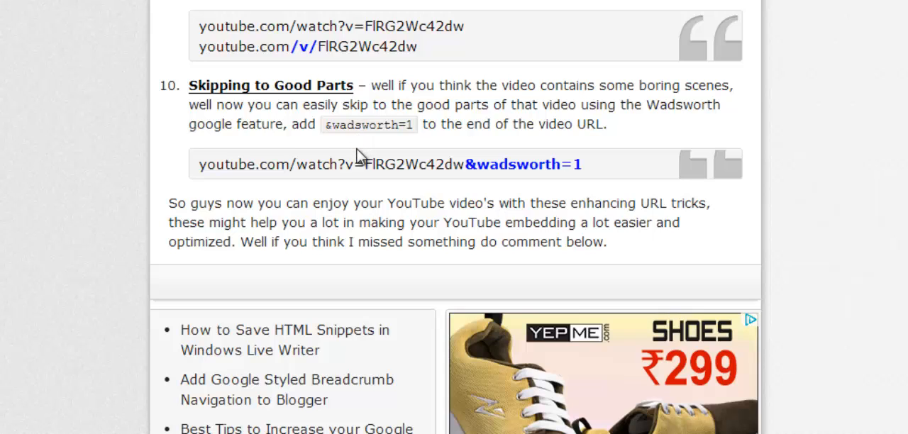
pyautogui.moveTo(338, 130)
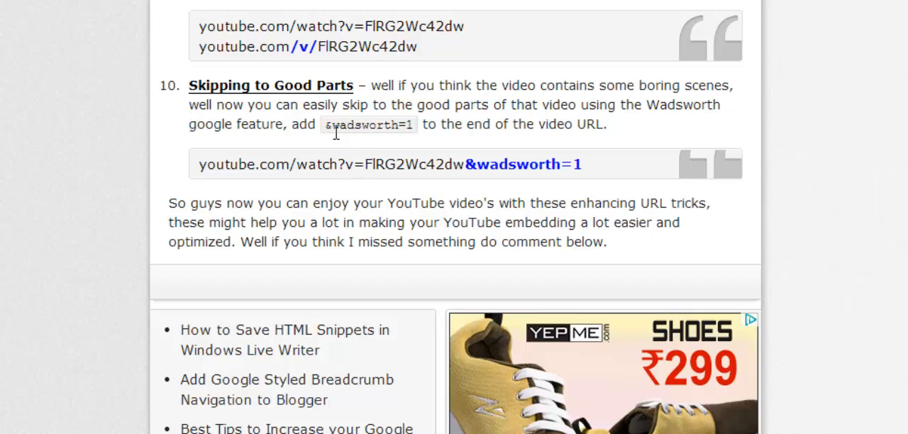
pyautogui.moveTo(334, 127)
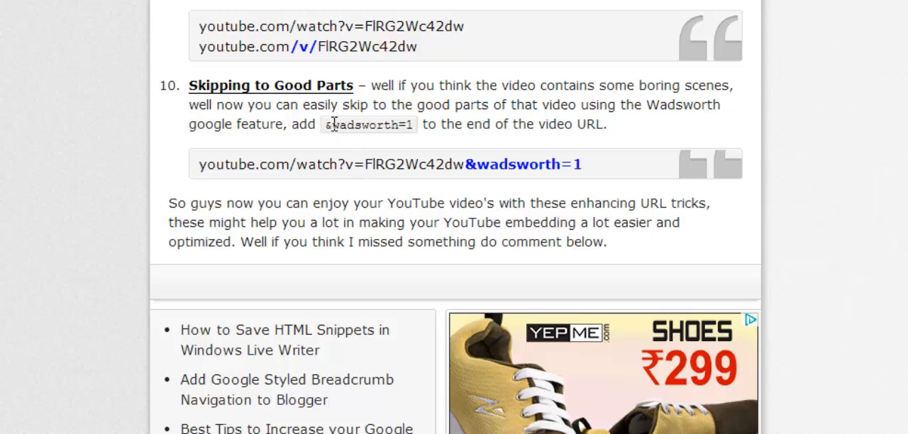
pyautogui.moveTo(466, 165)
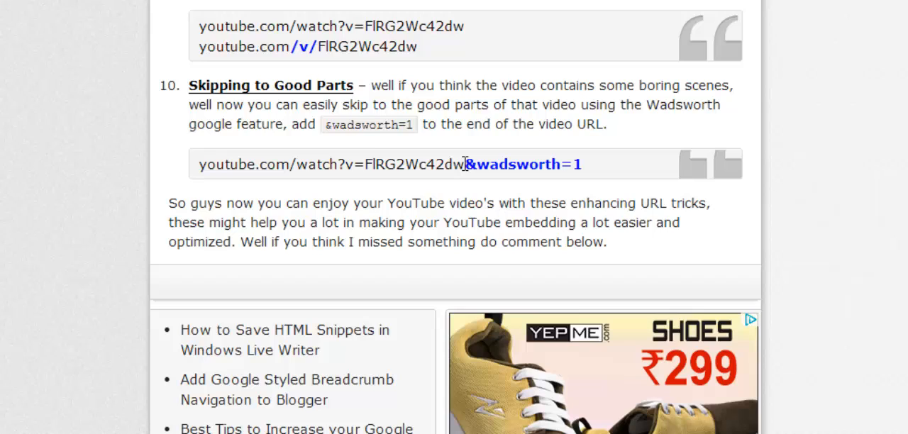
pyautogui.moveTo(465, 165); pyautogui.dragTo(582, 164)
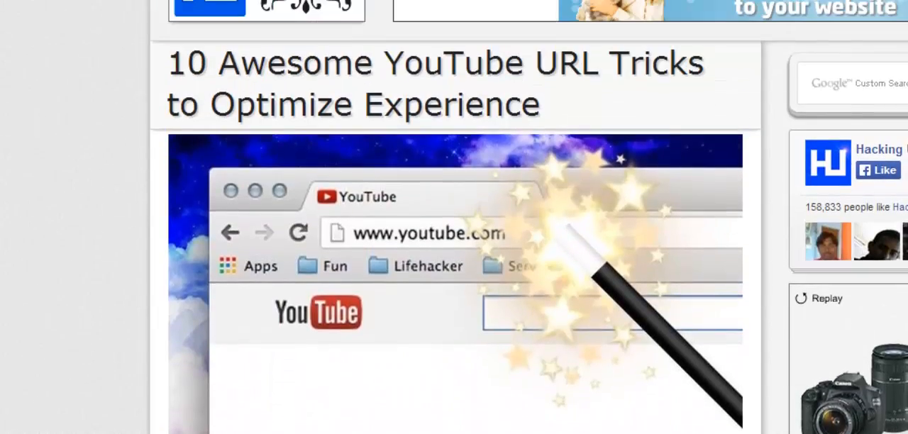
pyautogui.scroll(-3)
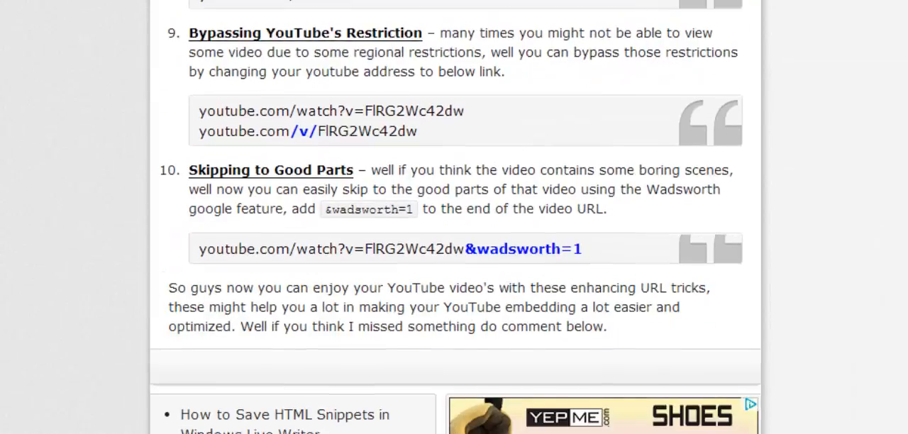